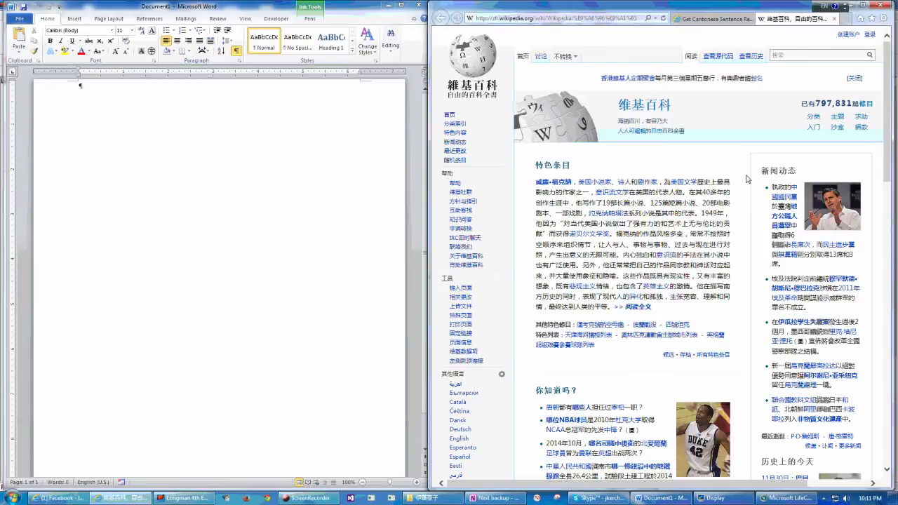
Step: Switch Wikipedia to 香港繁體 and highlight the featured-article phrase 常常不按照時空順序來組織情節
click(561, 56)
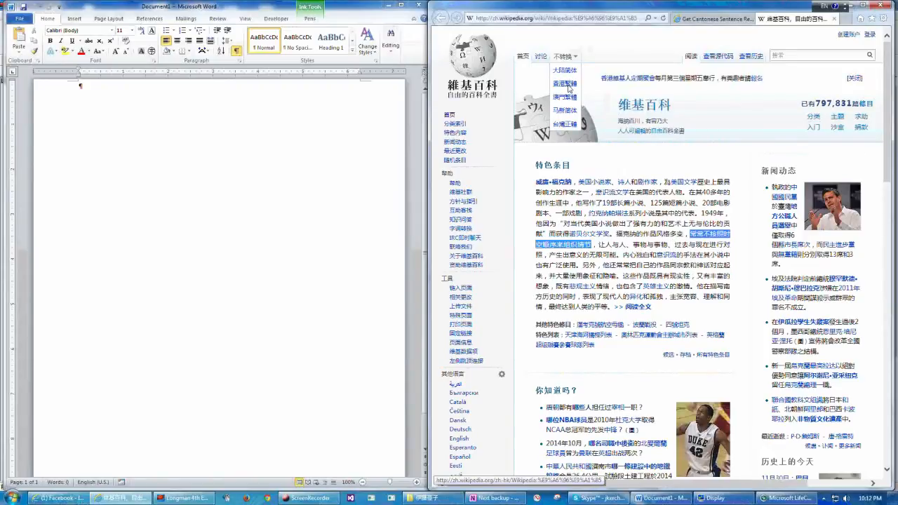
click(440, 17)
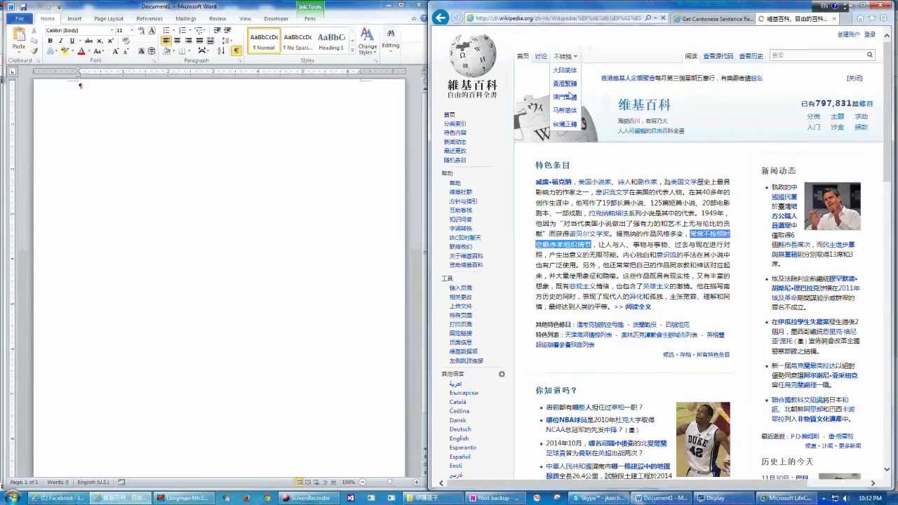
click(564, 70)
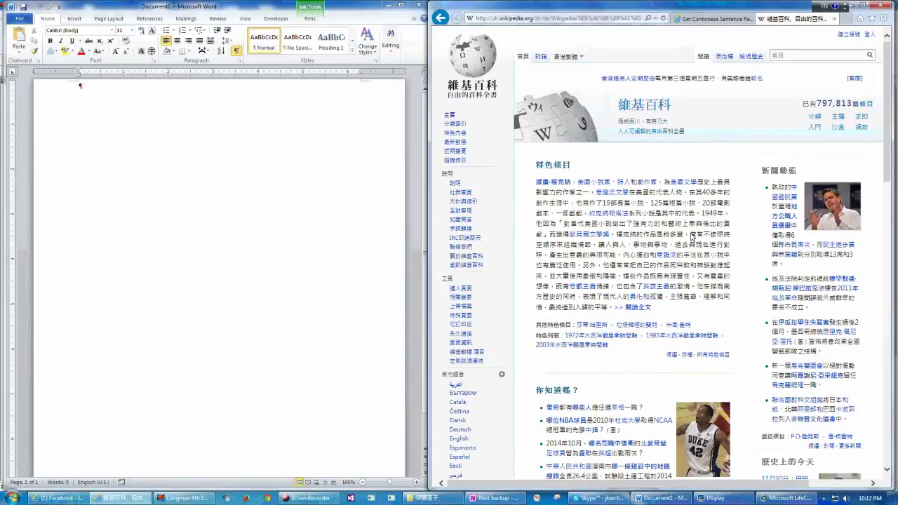
drag(691, 234, 588, 245)
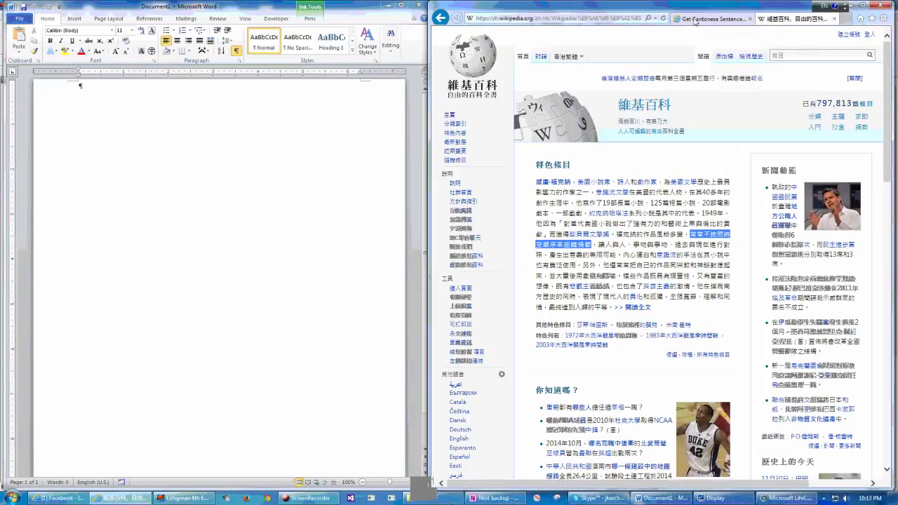
Step: On Cantongo, run Get Reading for 常常不按照時空順序來組織情節 to get its Jyutping table
click(708, 18)
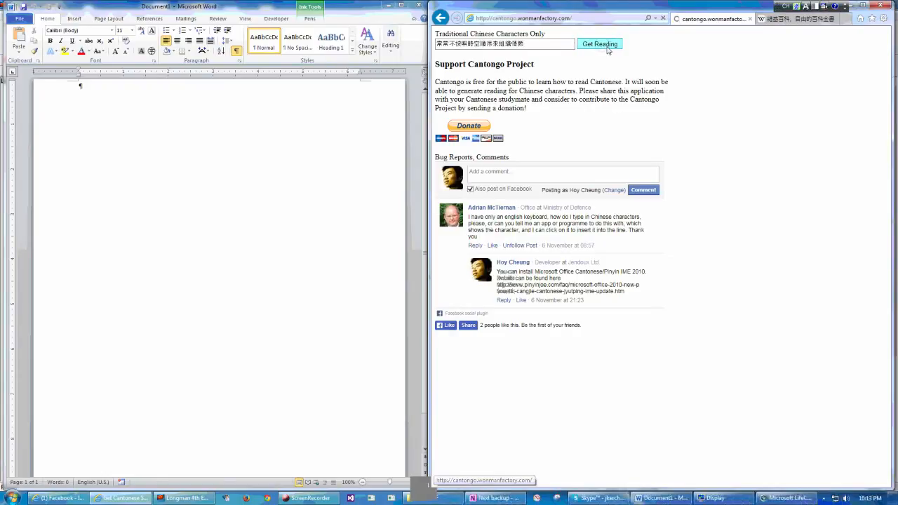
click(599, 44)
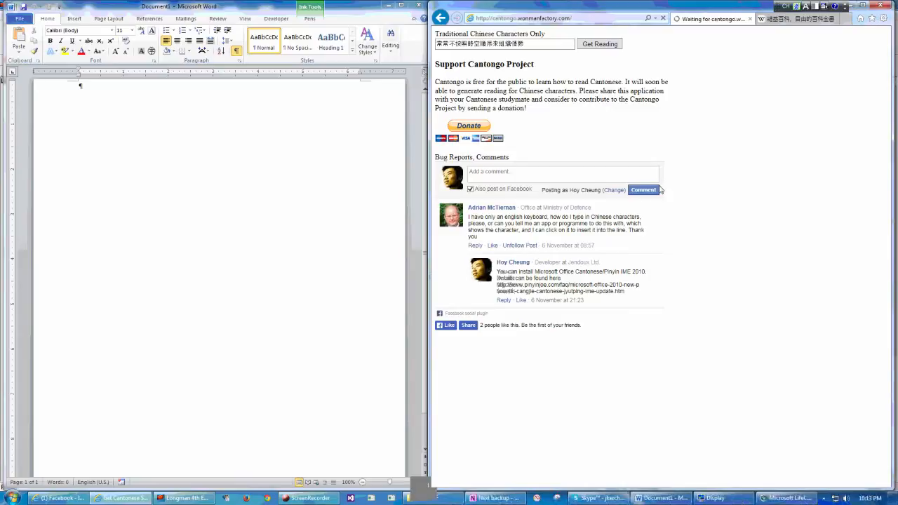
mouse_move(627, 136)
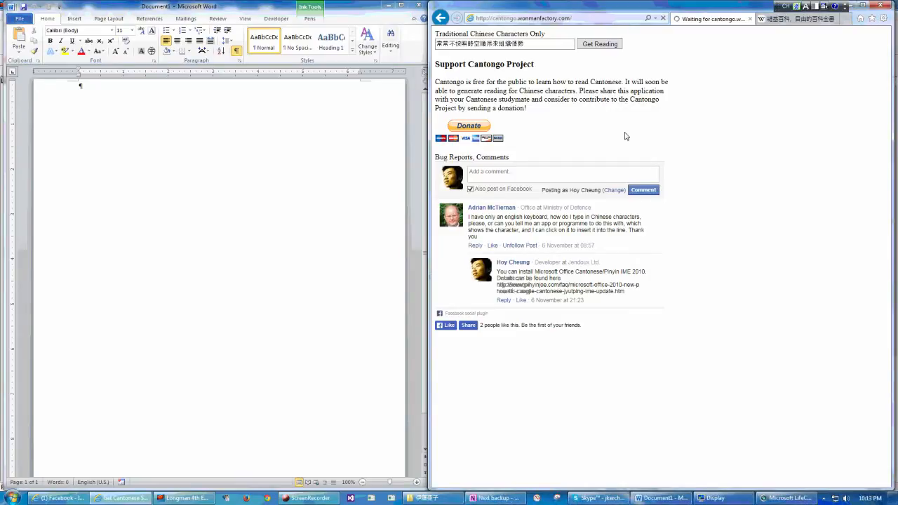
mouse_move(623, 129)
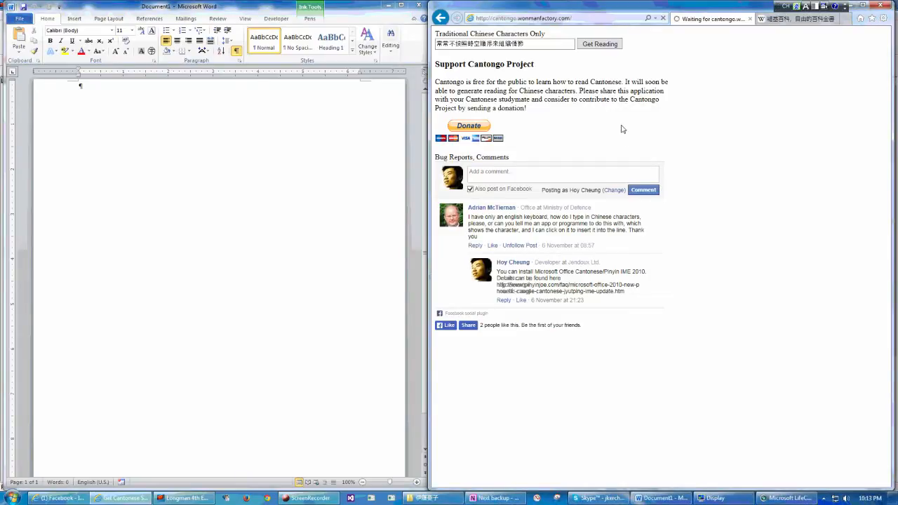
click(599, 43)
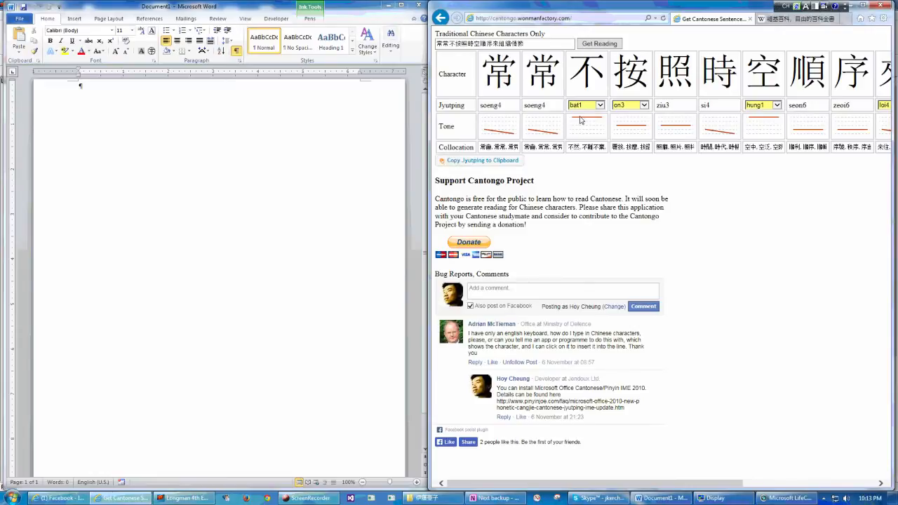
mouse_move(598, 107)
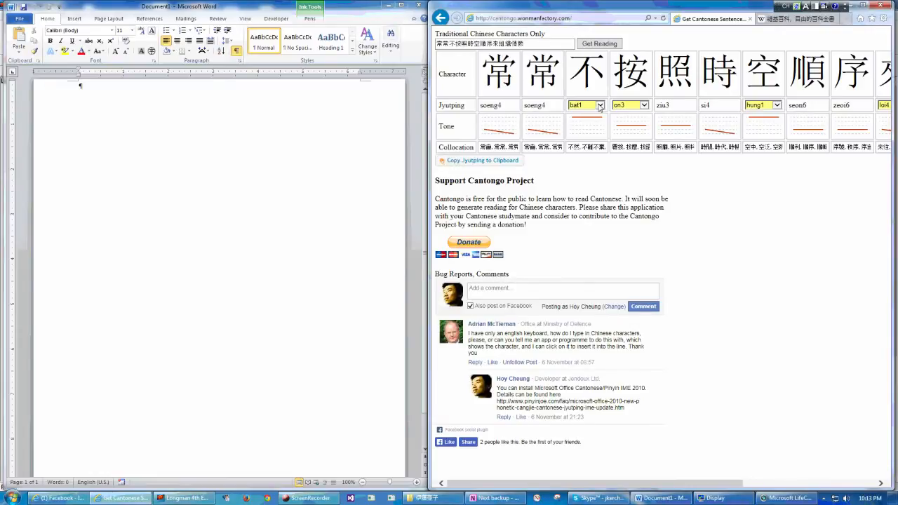
Step: Check the alternative readings for 不 and keep bat1
click(600, 106)
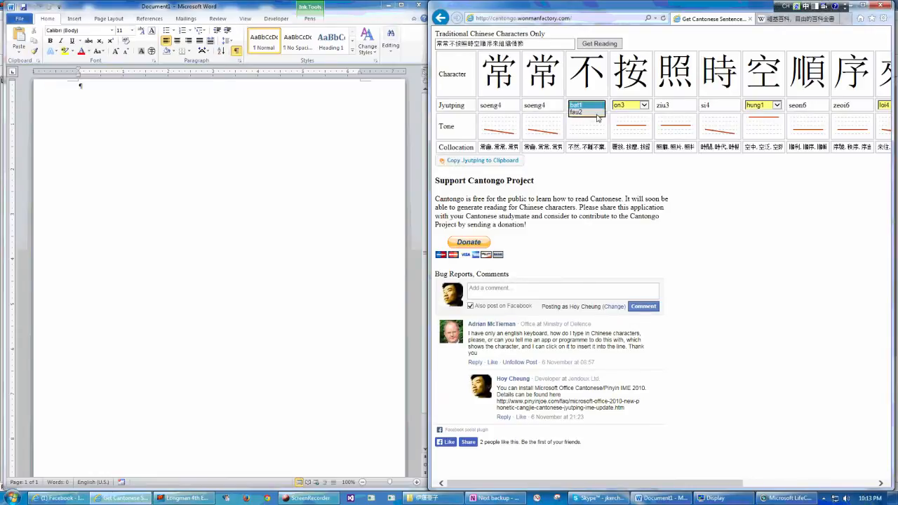
click(586, 72)
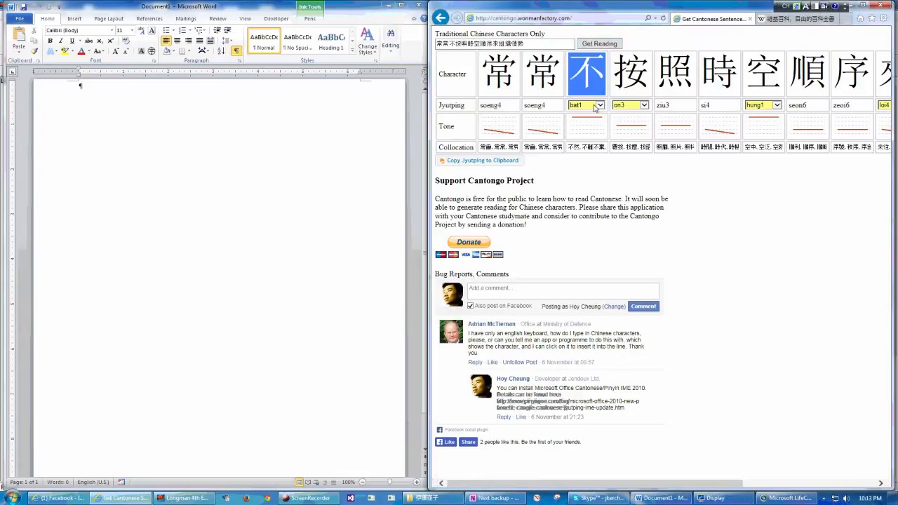
click(599, 105)
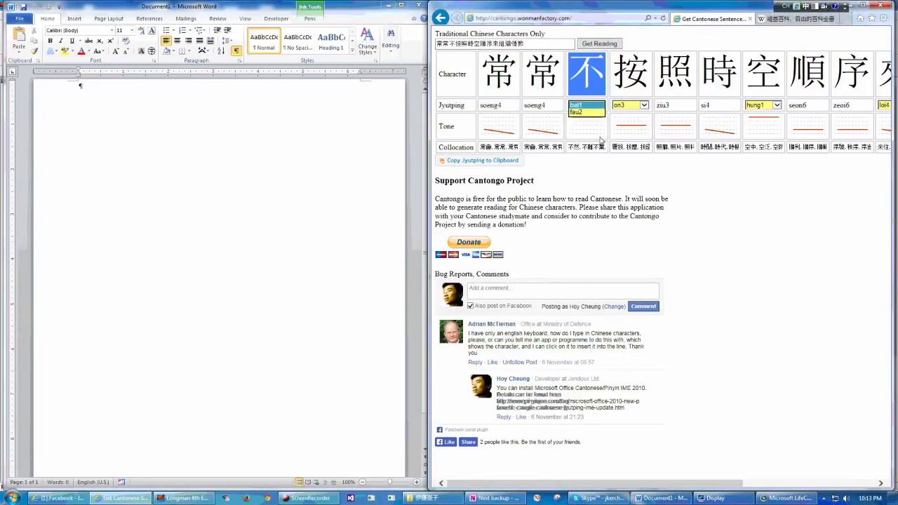
click(576, 104)
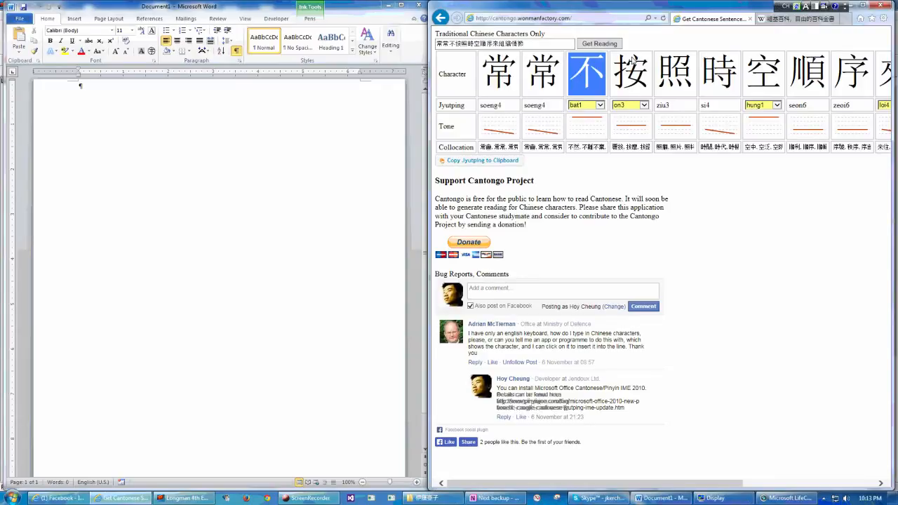
click(630, 73)
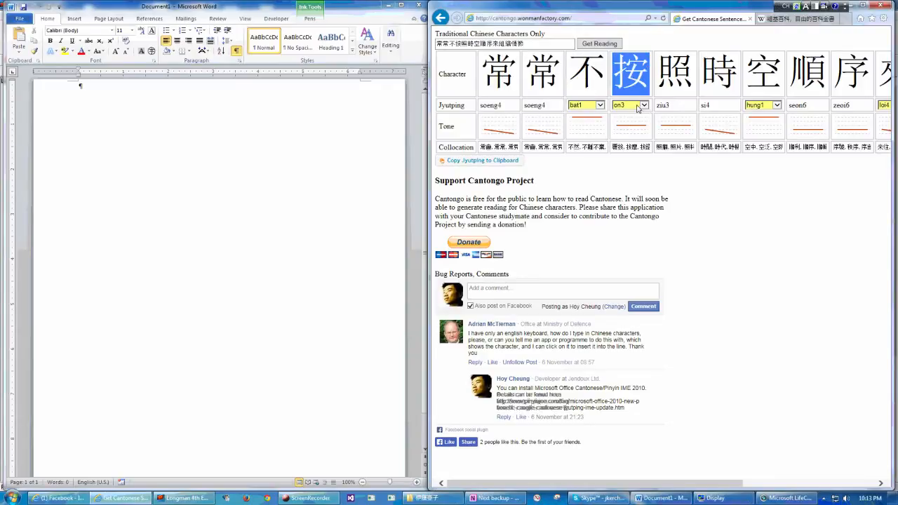
Step: Change the reading of 空 to hung3 from its Jyutping dropdown
click(641, 104)
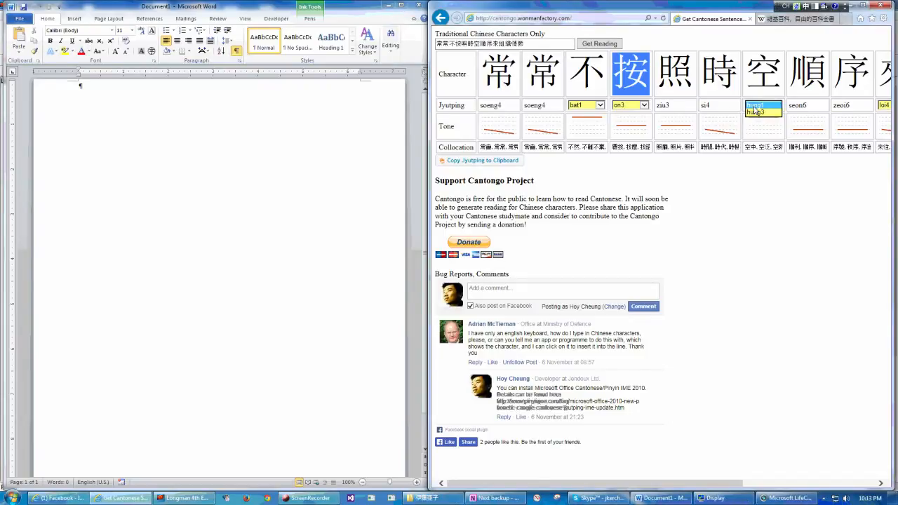
click(761, 105)
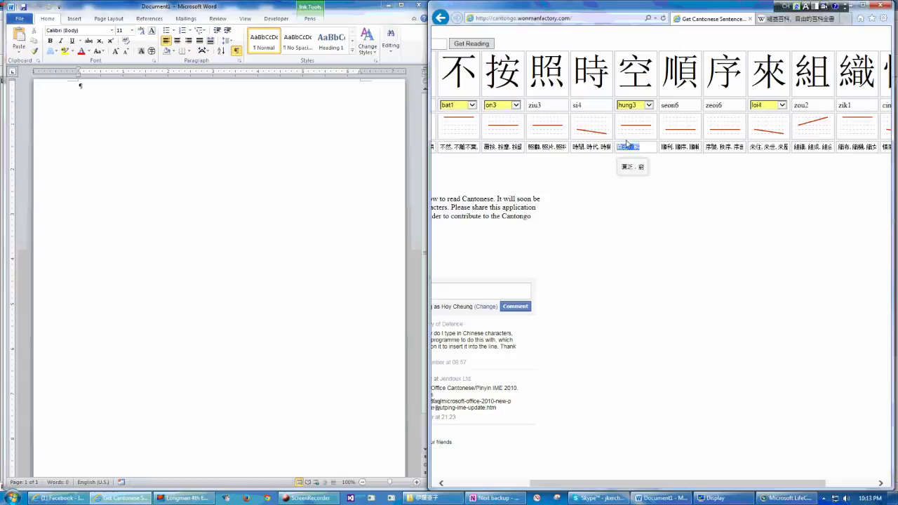
click(599, 43)
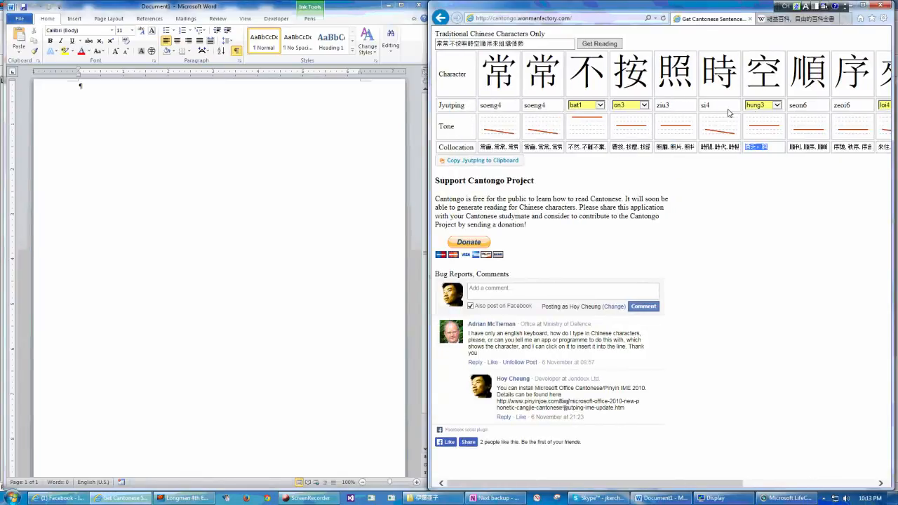
click(776, 105)
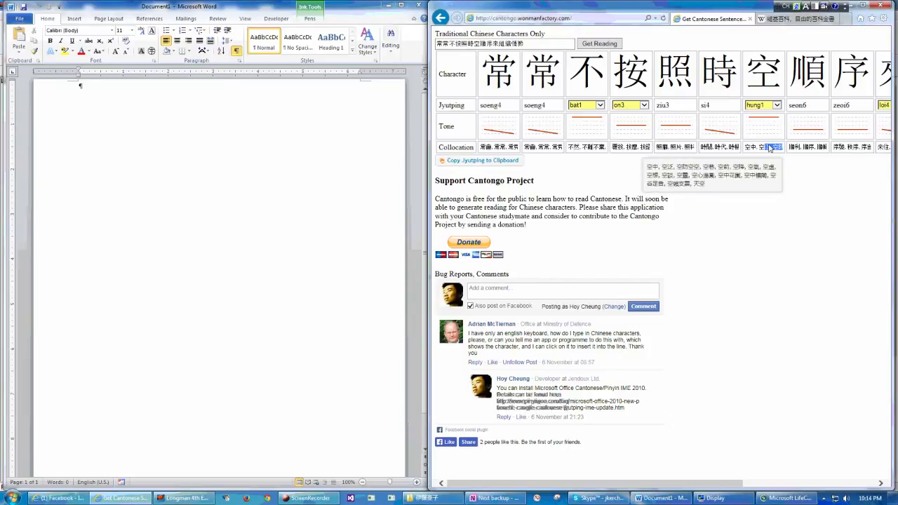
click(777, 104)
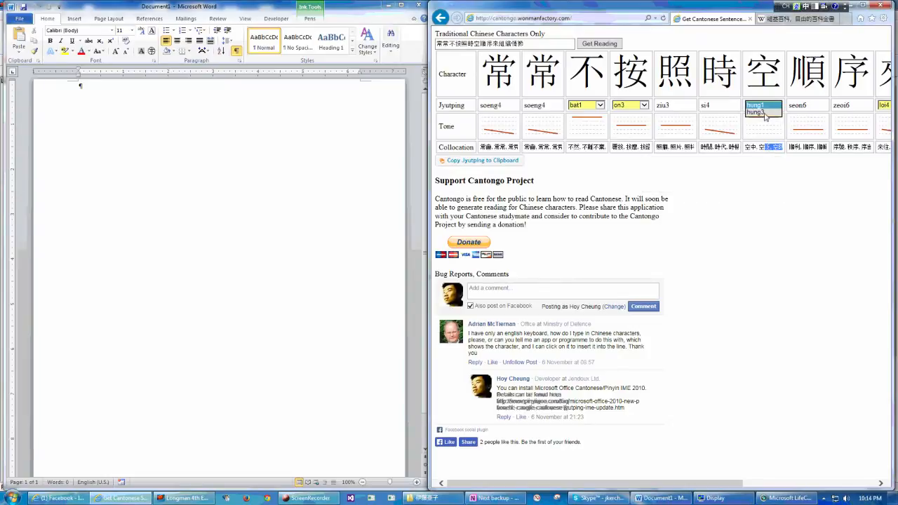
click(754, 113)
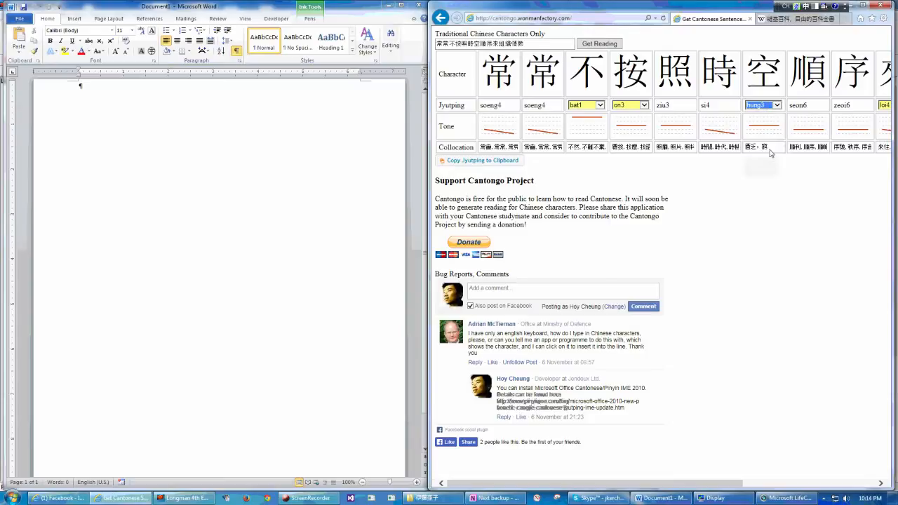
mouse_move(754, 146)
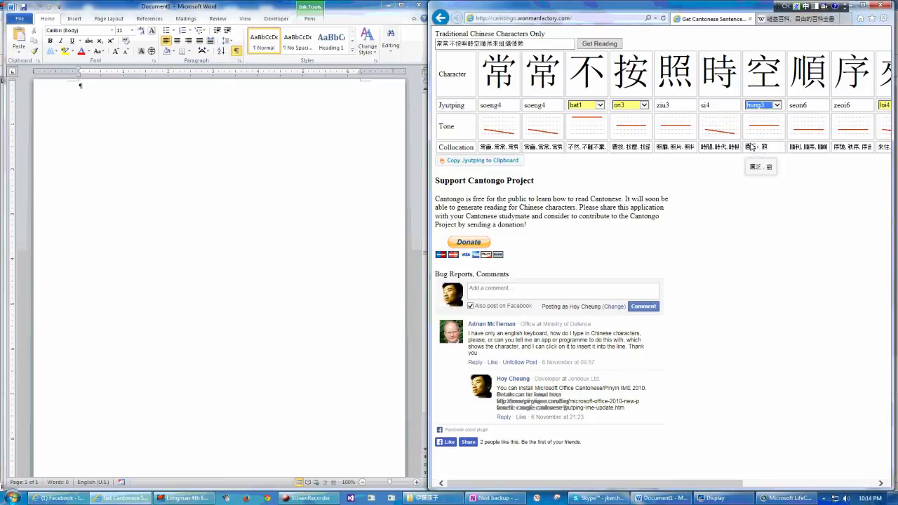
mouse_move(736, 192)
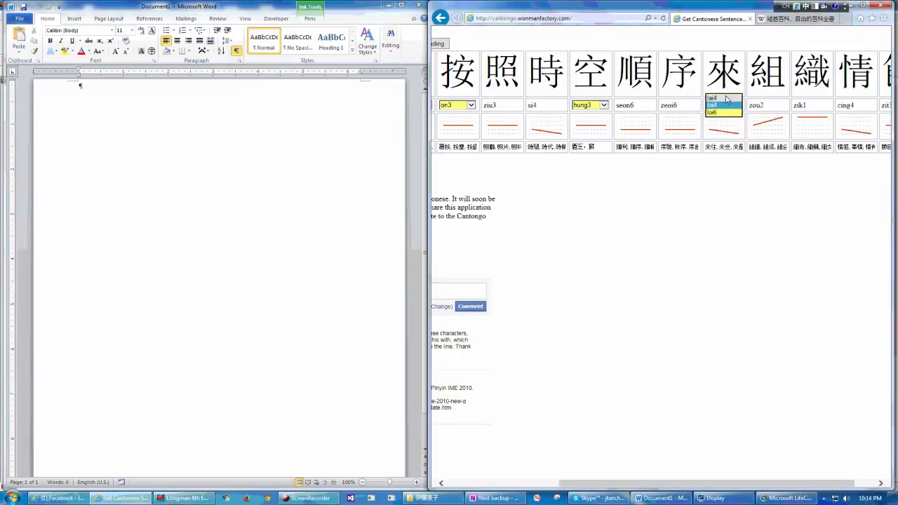
Step: Set 空 back to hung1 and change 來 from loi6 to loi4
click(723, 112)
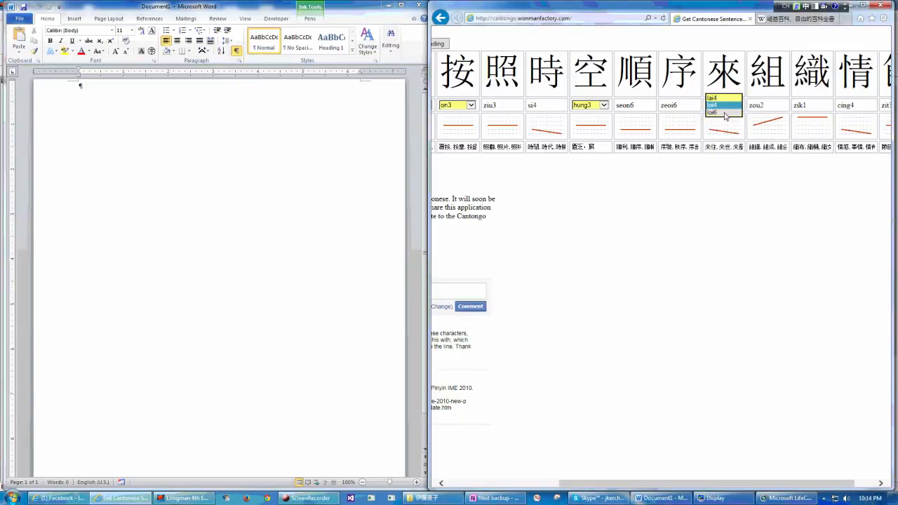
click(712, 113)
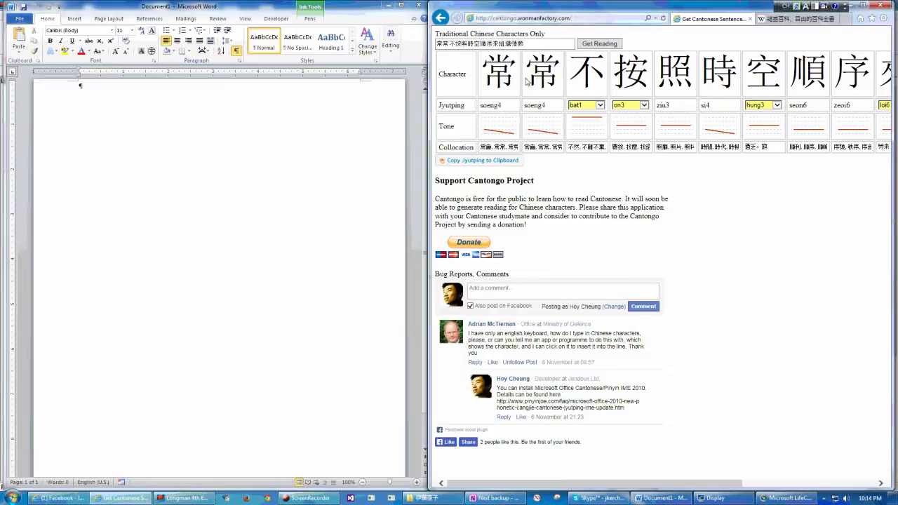
mouse_move(504, 78)
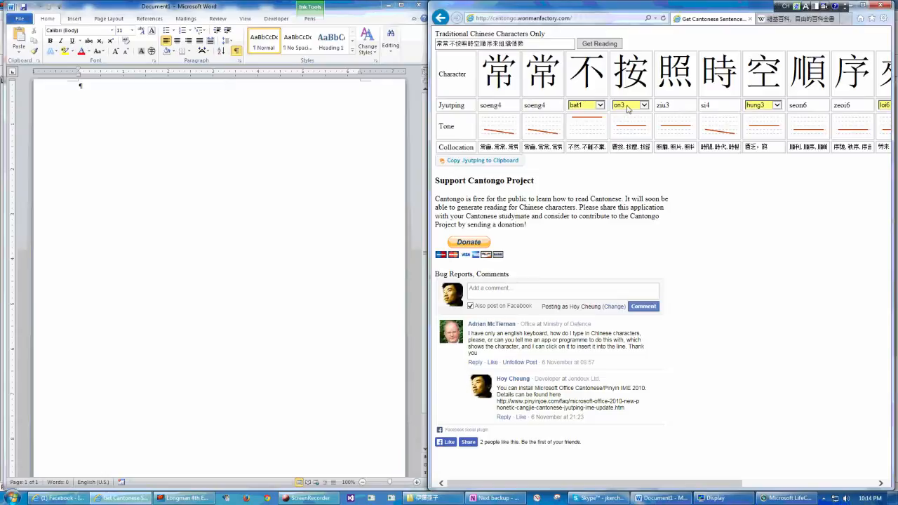
mouse_move(731, 117)
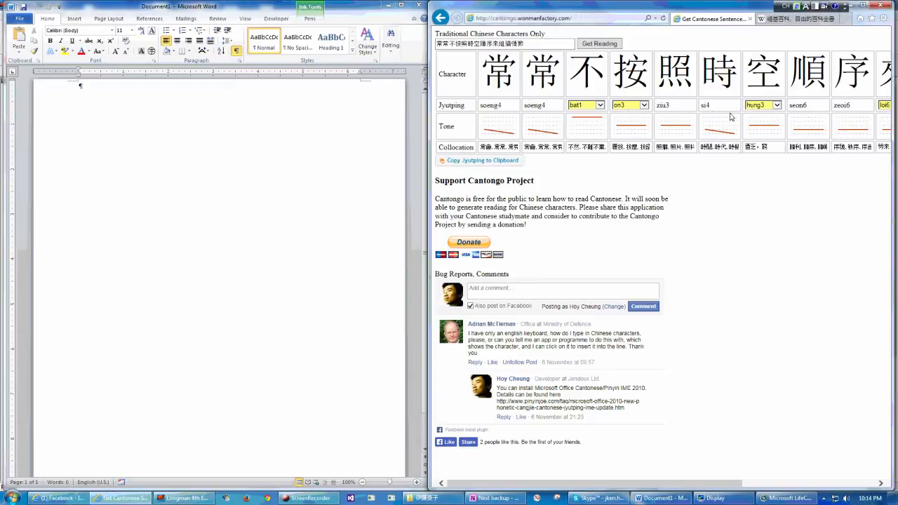
click(763, 104)
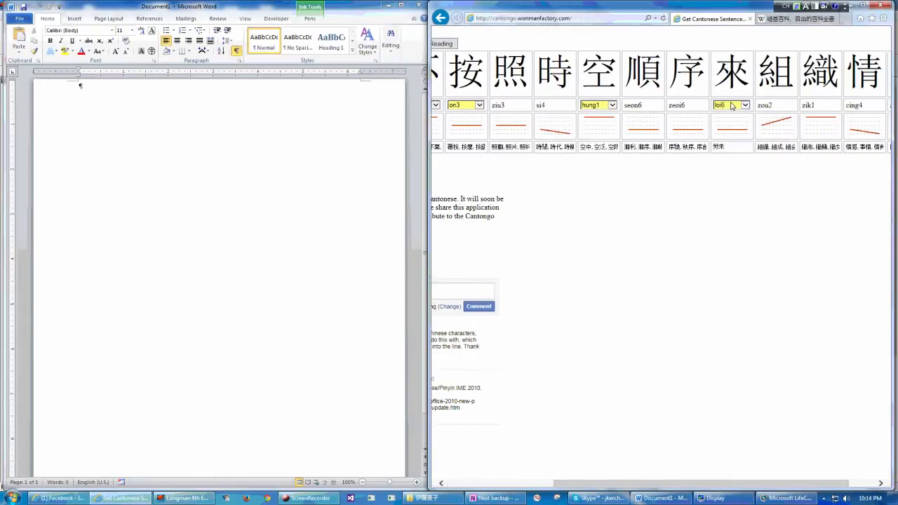
click(744, 105)
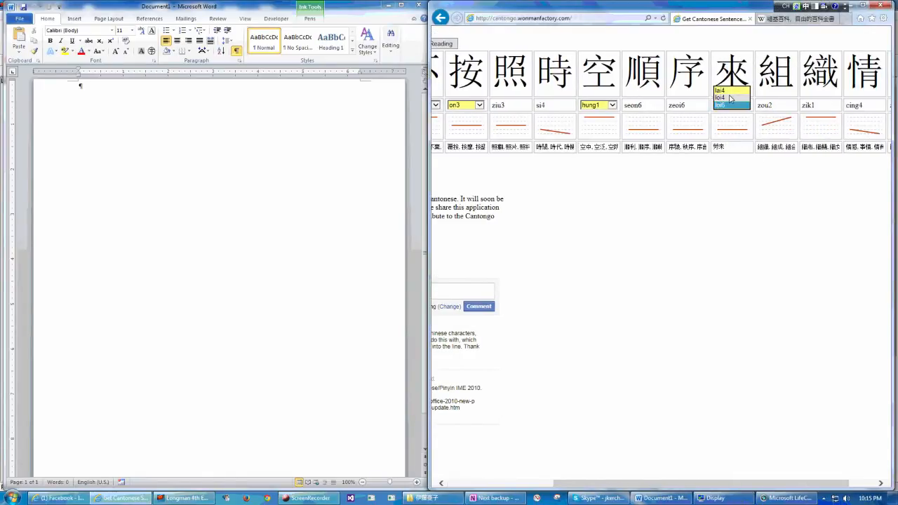
click(731, 105)
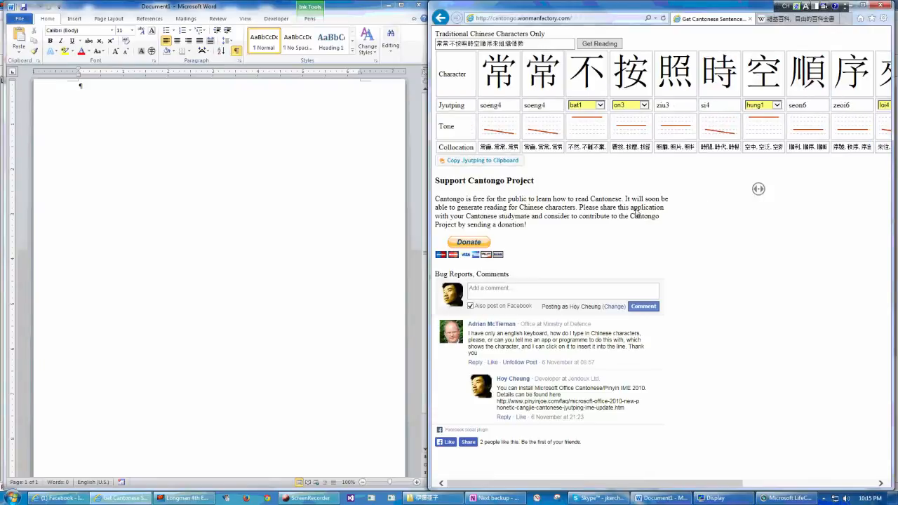
scroll(right, 3)
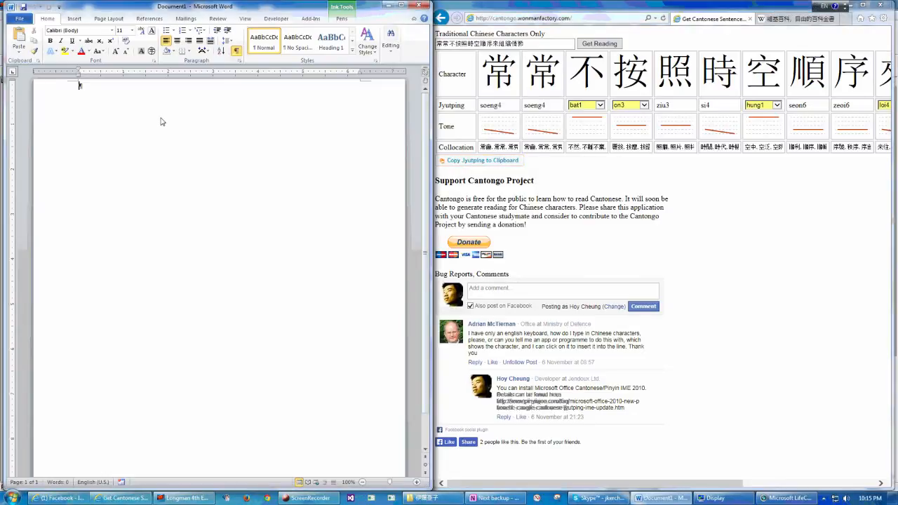
mouse_move(186, 124)
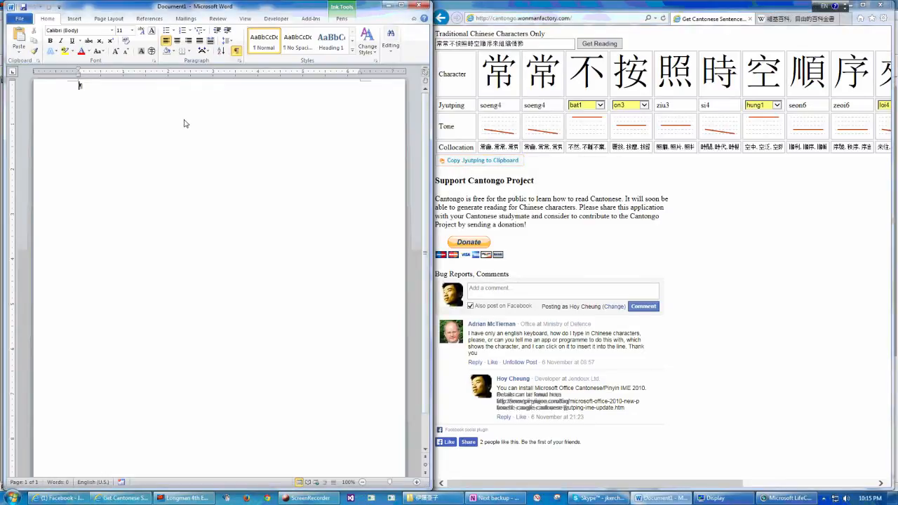
mouse_move(175, 100)
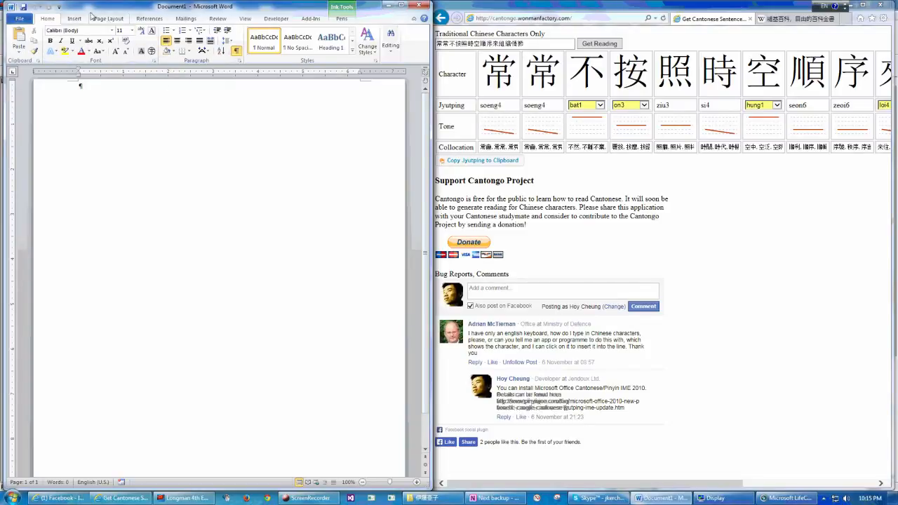
Step: Insert a 10-column, 2-row table using the Insert tab's Table grid
click(74, 19)
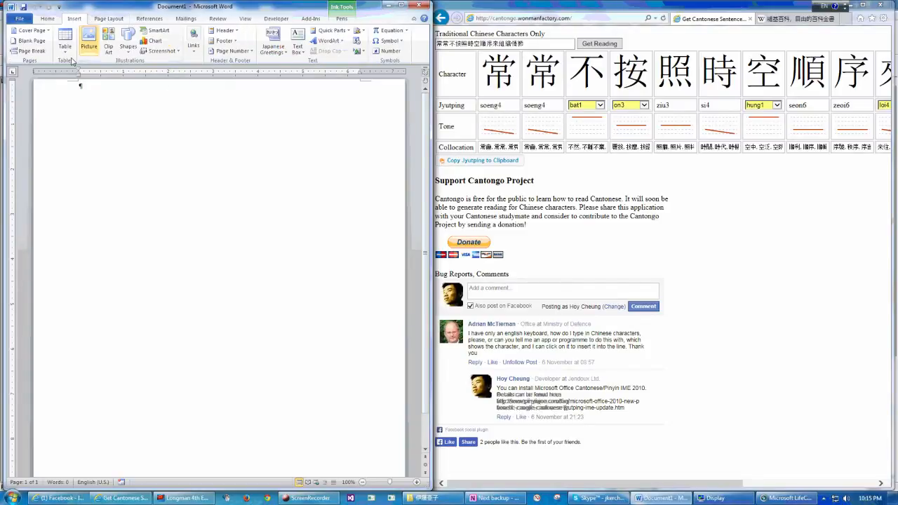
click(65, 42)
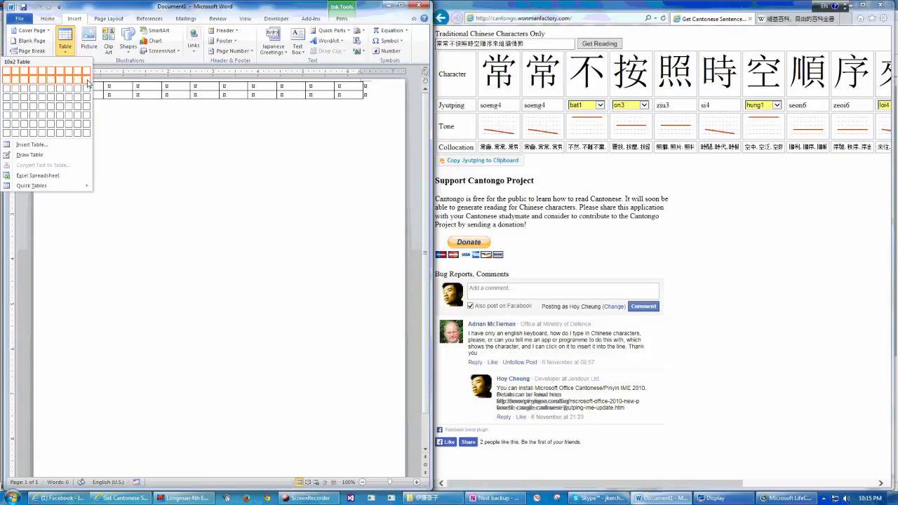
click(79, 91)
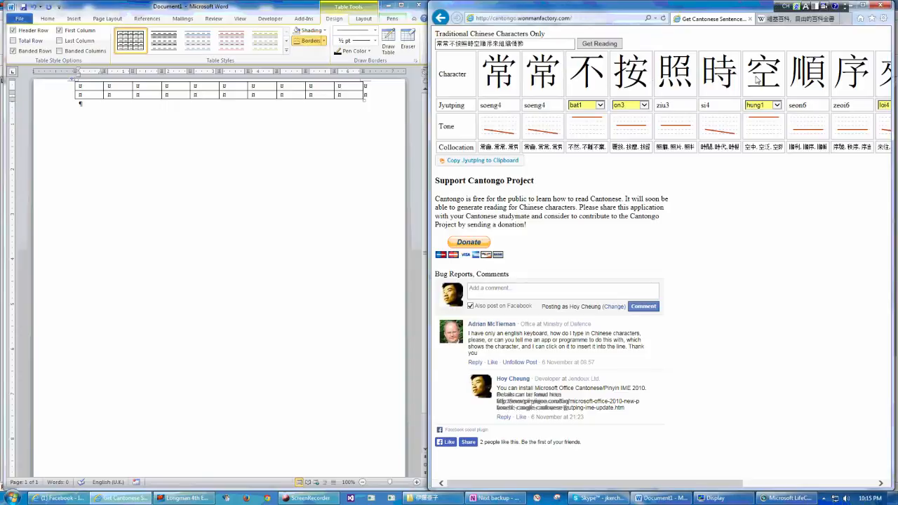
scroll(right, 3)
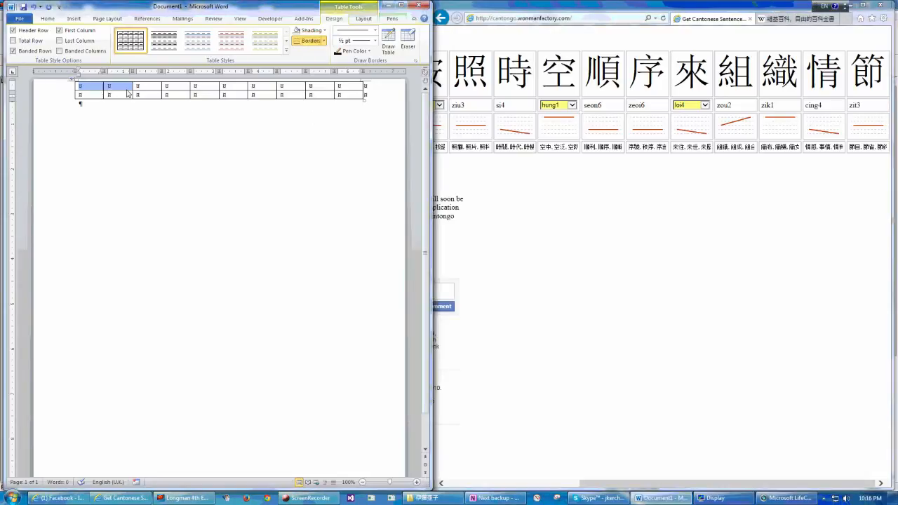
right_click(130, 93)
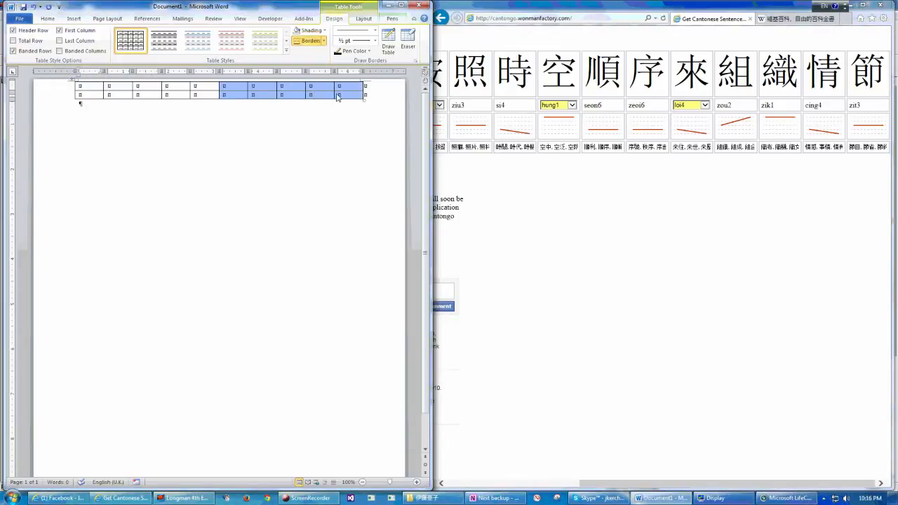
Step: Insert columns to the right of the last column, bringing the table to 14 columns
right_click(339, 95)
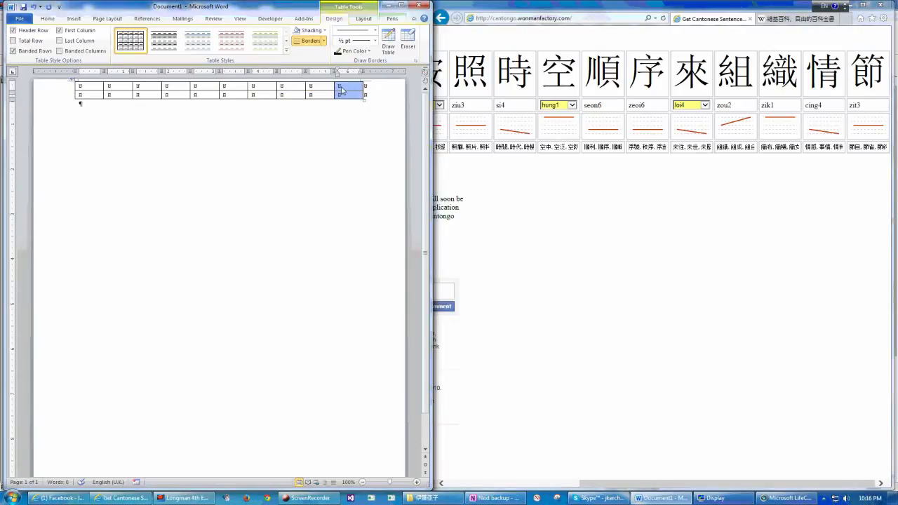
right_click(338, 90)
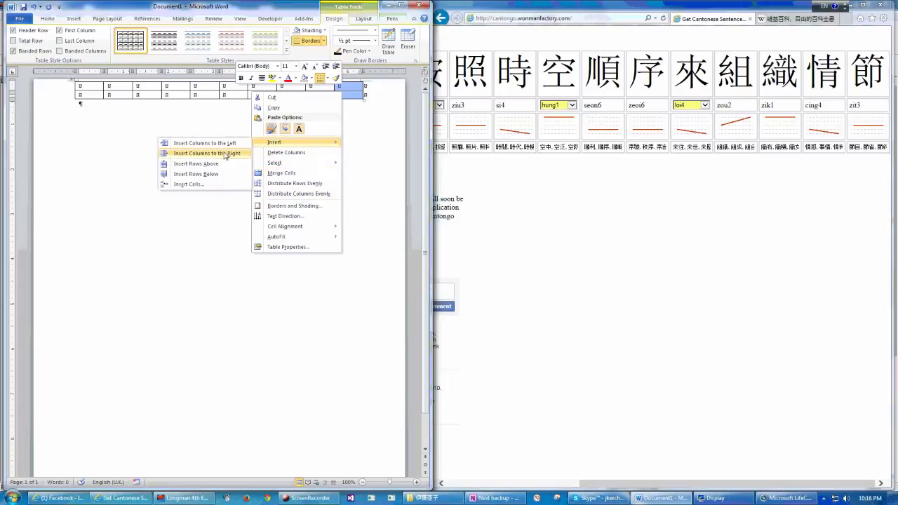
click(206, 153)
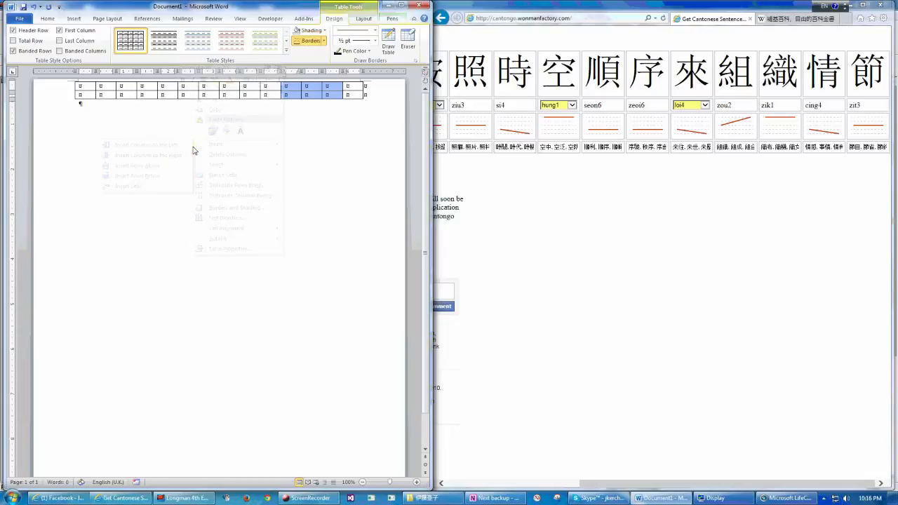
click(204, 97)
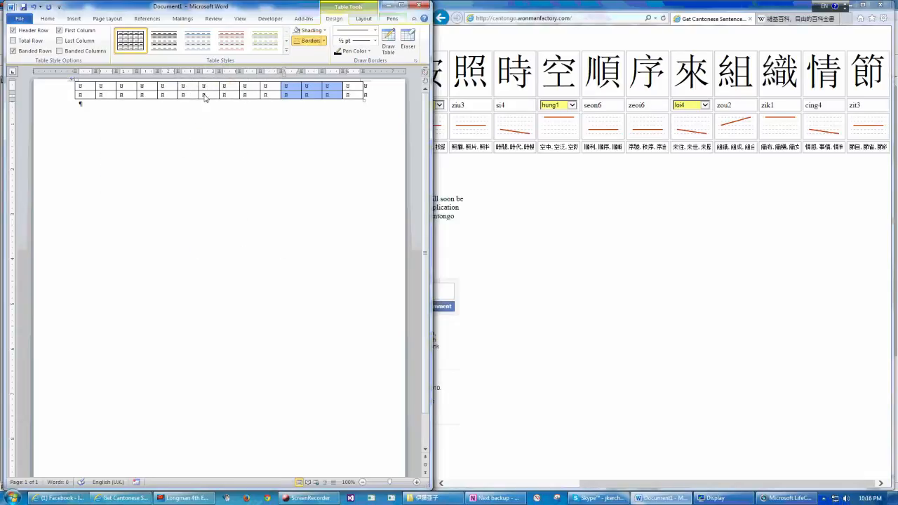
mouse_move(238, 93)
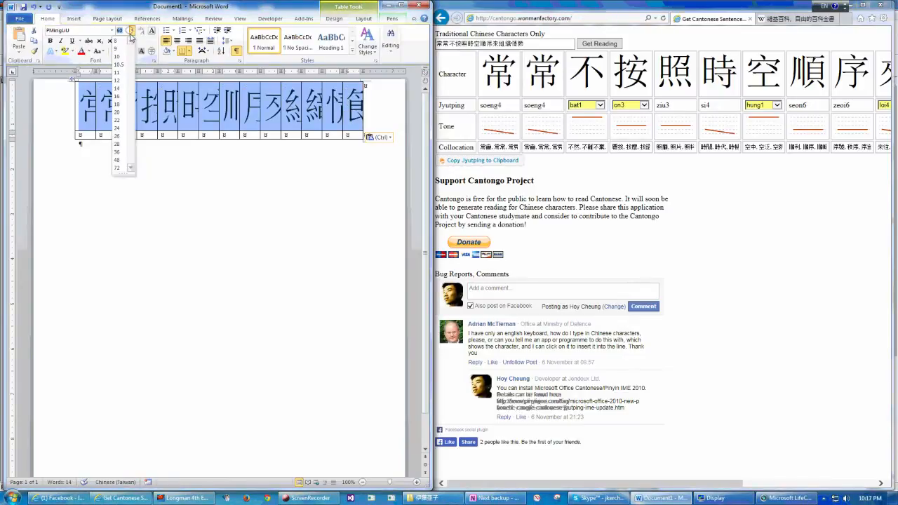
Step: Set the pasted top-row characters 常常不按照時空順序來組織情節 to 14 pt
click(116, 87)
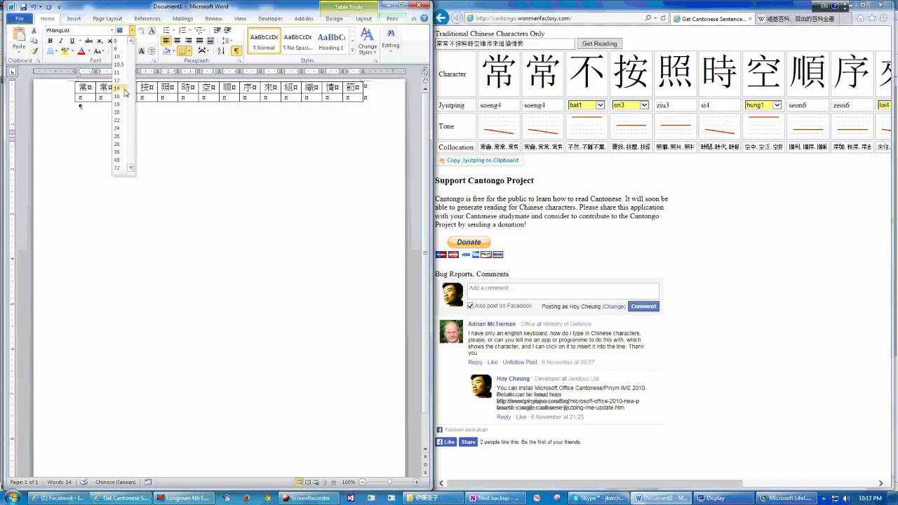
click(117, 104)
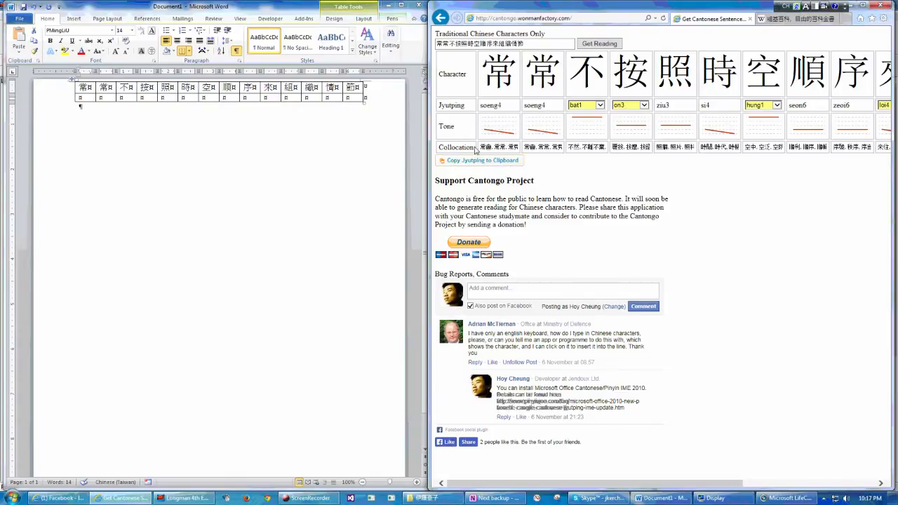
mouse_move(470, 164)
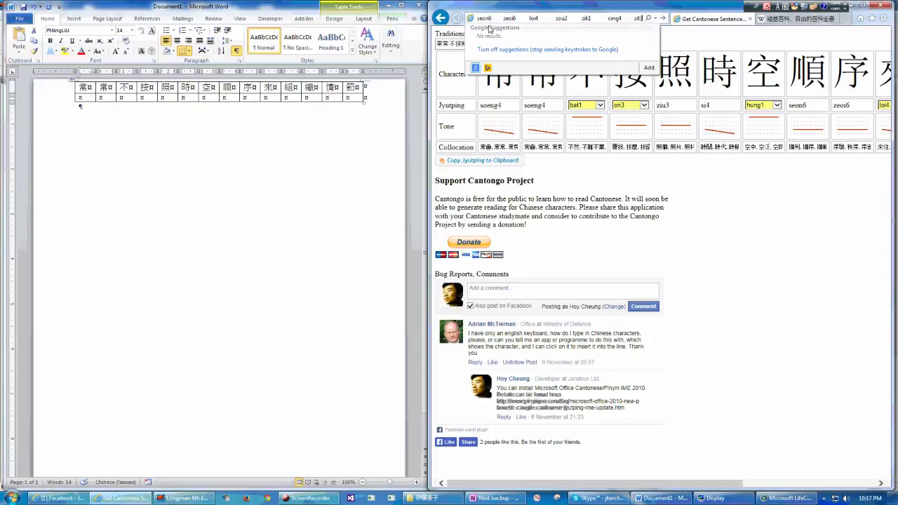
mouse_move(480, 160)
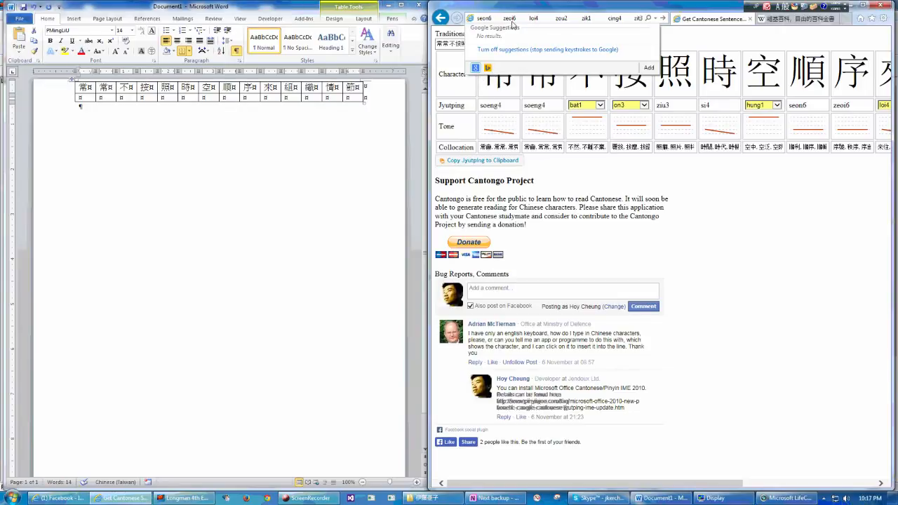
mouse_move(511, 38)
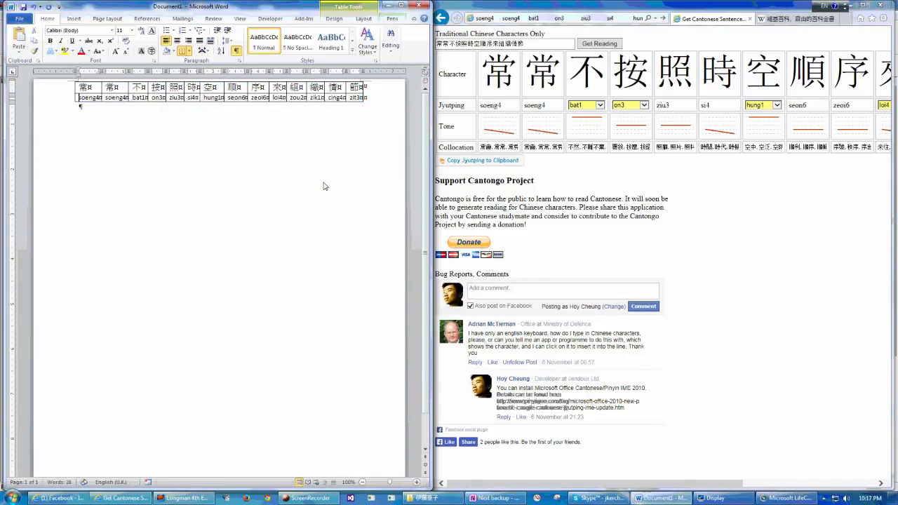
mouse_move(158, 123)
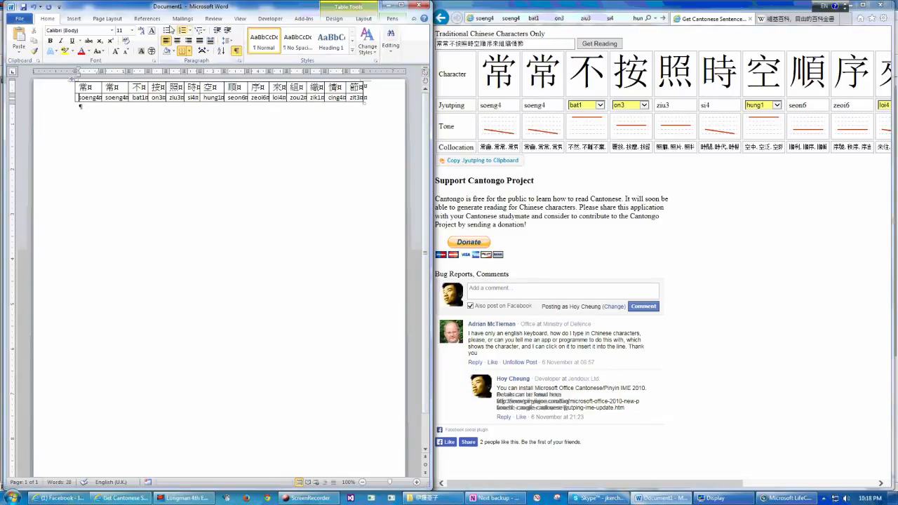
Step: Check the Layout tab once the Jyutping readings (soeng4 … zit3) fill the bottom row
click(107, 18)
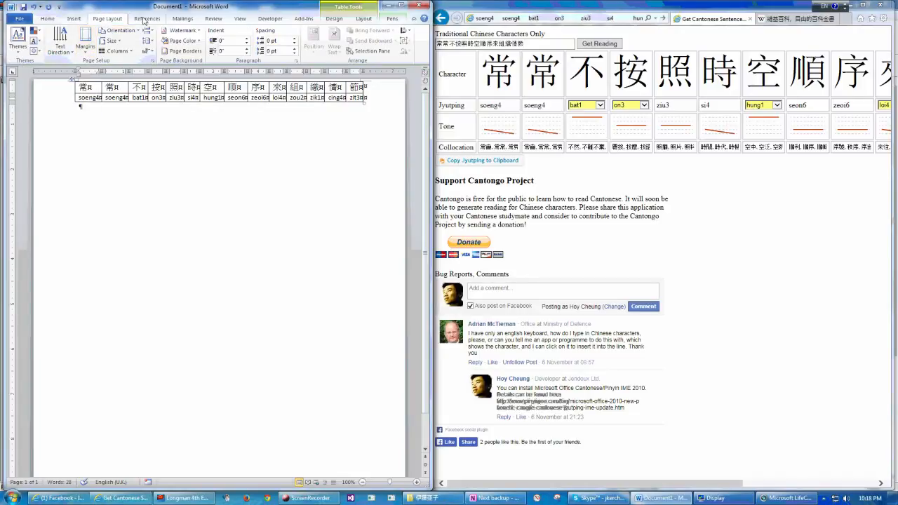
Step: Turn off 'Show all formatting marks' in File > Options > Display and confirm
click(73, 19)
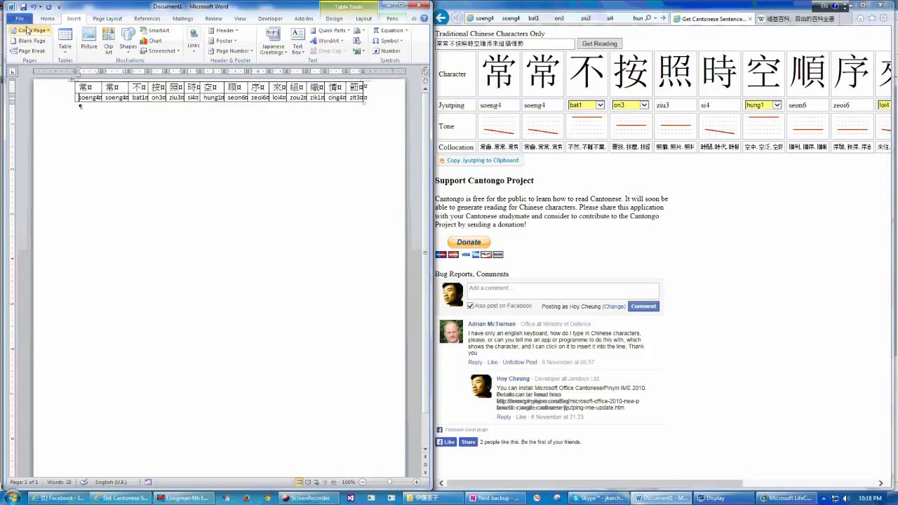
click(20, 18)
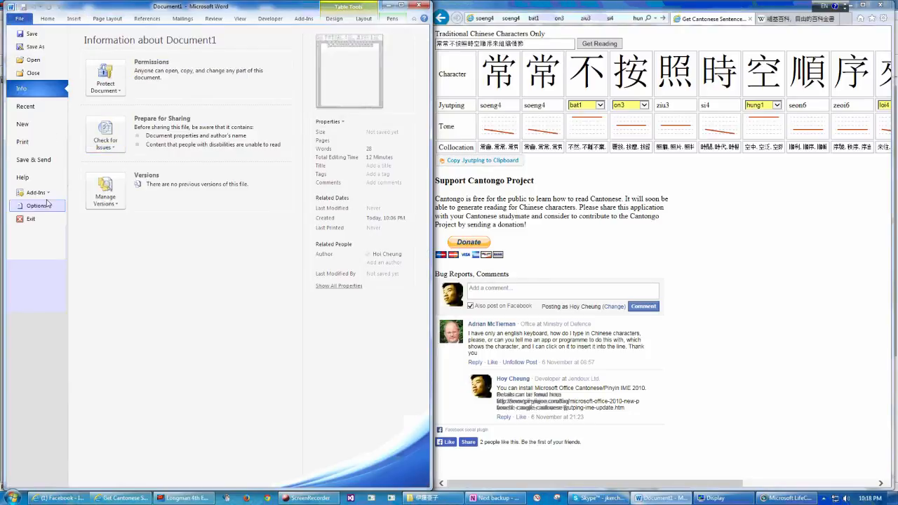
mouse_move(35, 46)
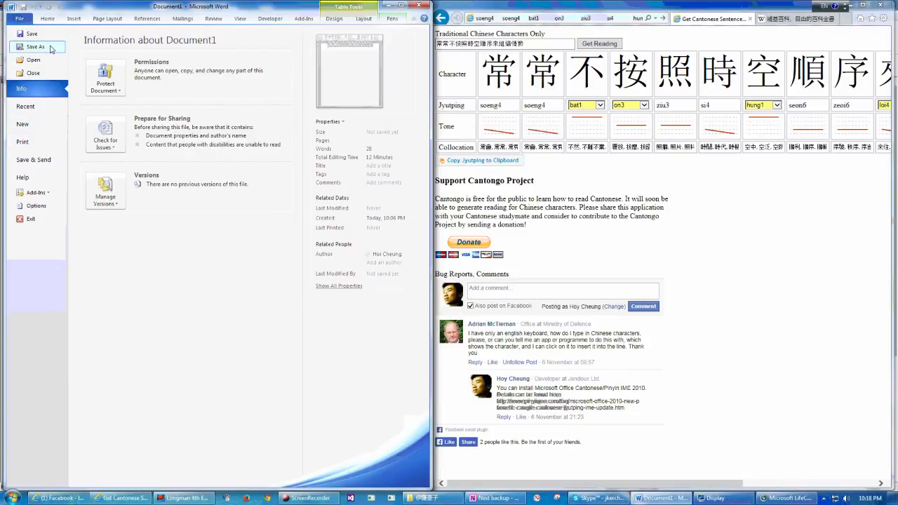
click(36, 206)
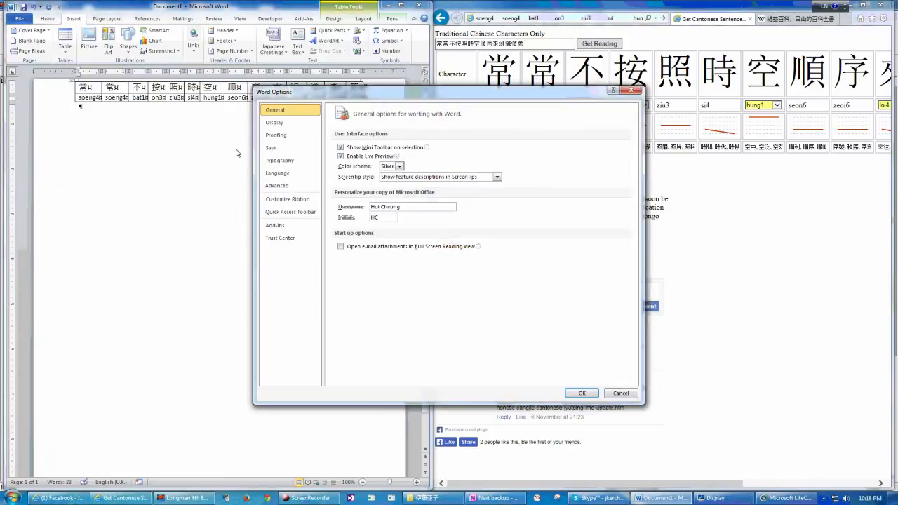
mouse_move(276, 135)
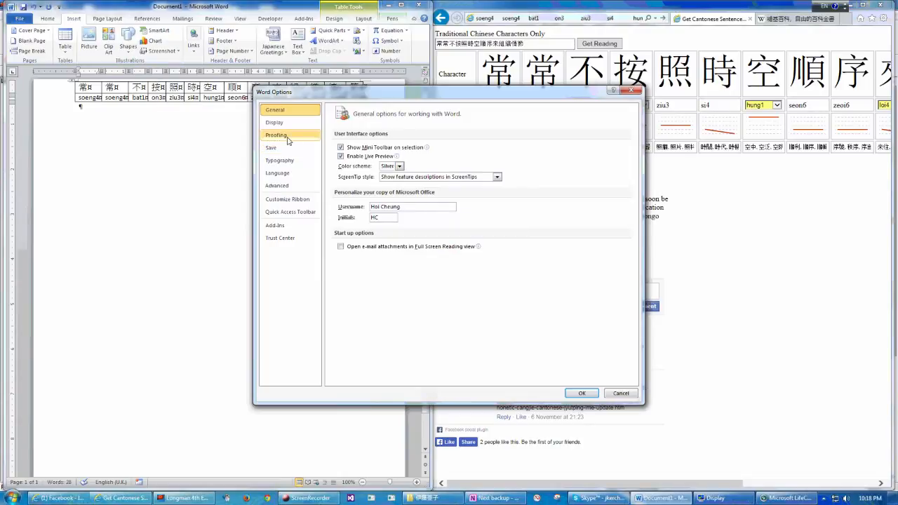
click(274, 122)
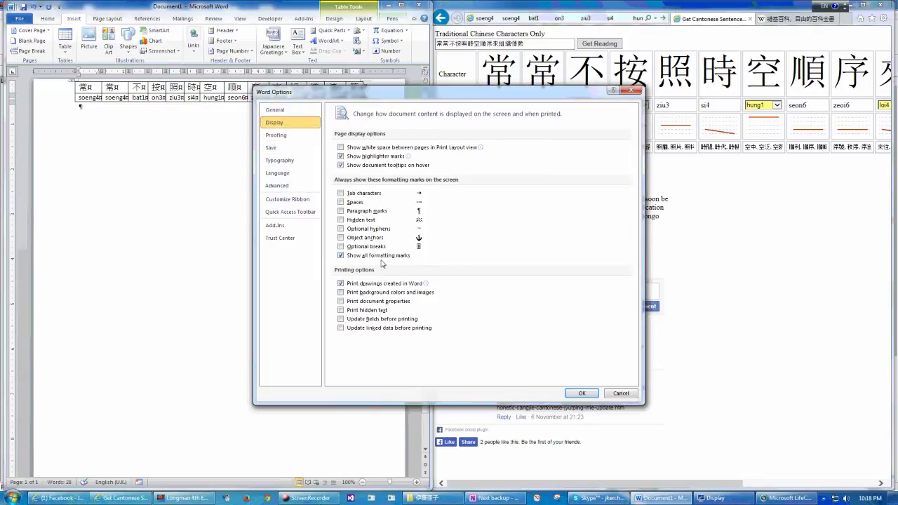
click(341, 254)
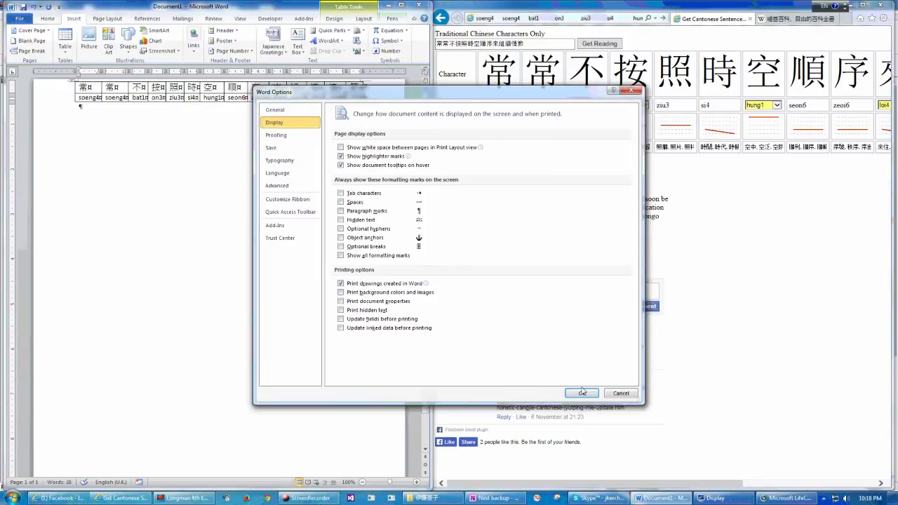
click(582, 393)
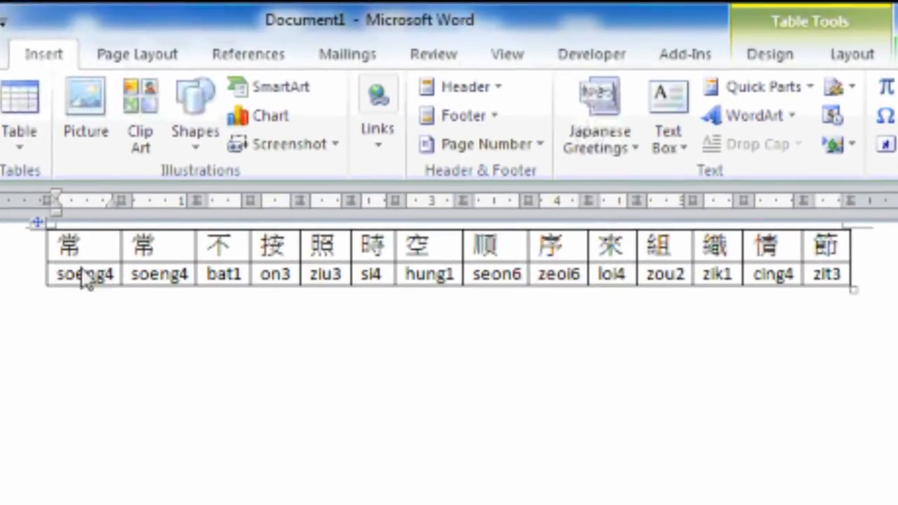
mouse_move(355, 302)
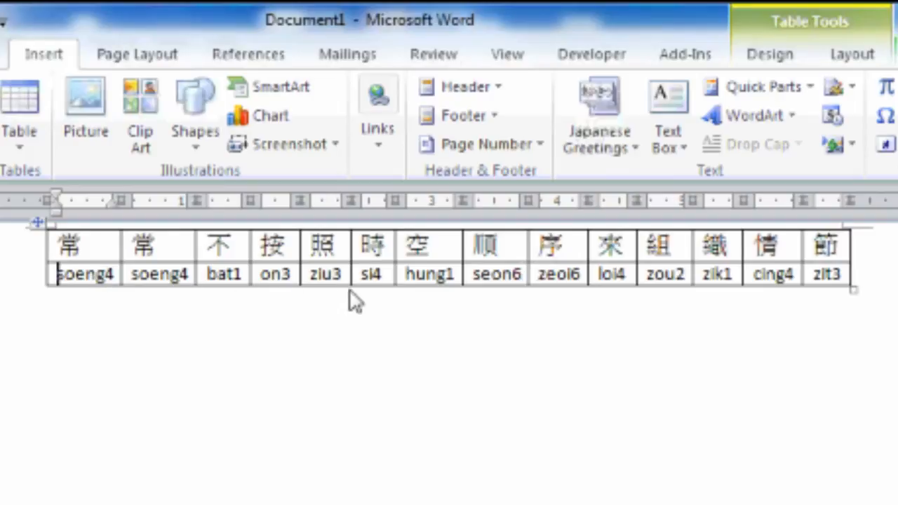
mouse_move(617, 280)
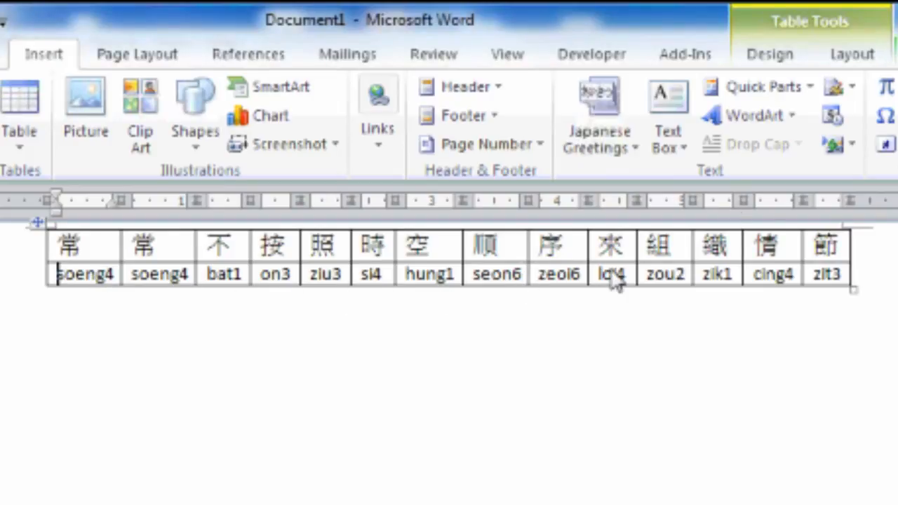
mouse_move(446, 274)
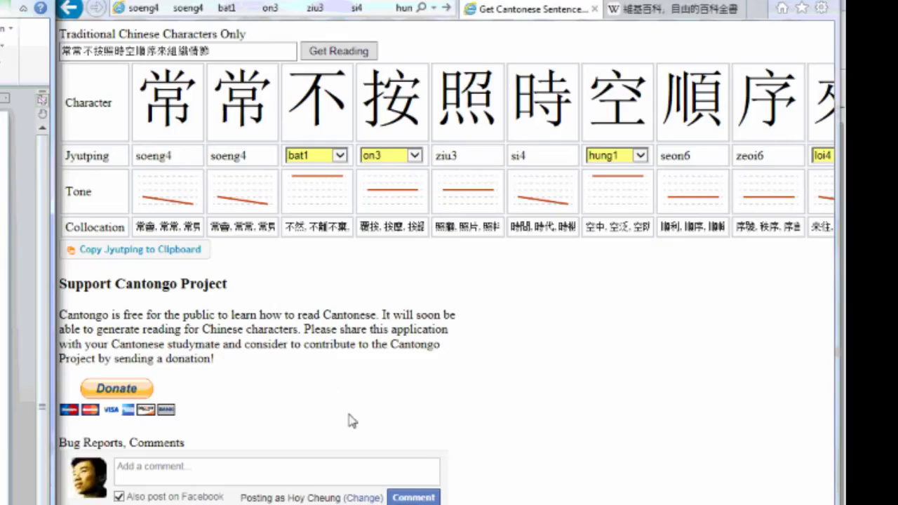
mouse_move(329, 373)
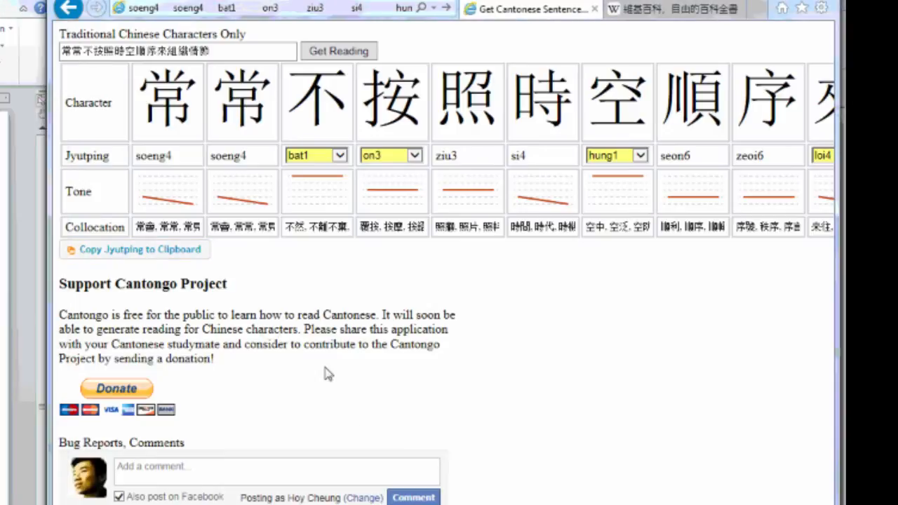
mouse_move(65, 317)
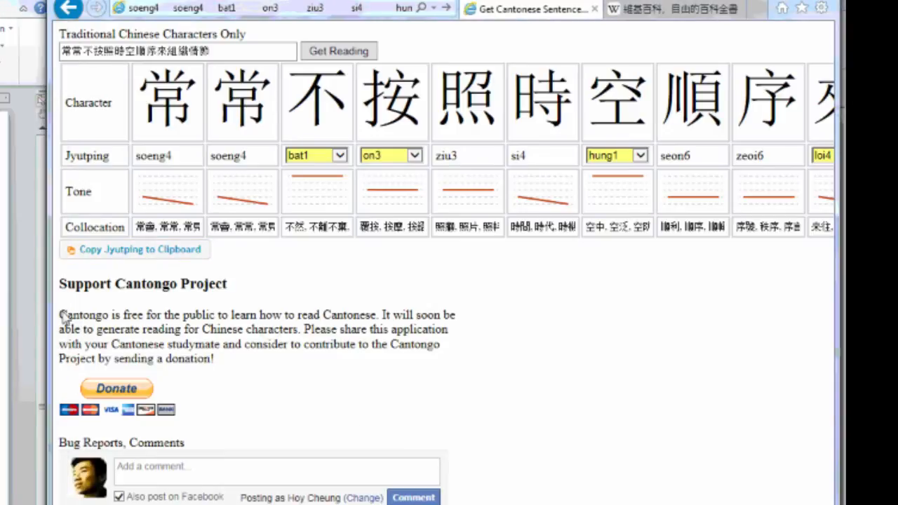
drag(59, 314, 203, 404)
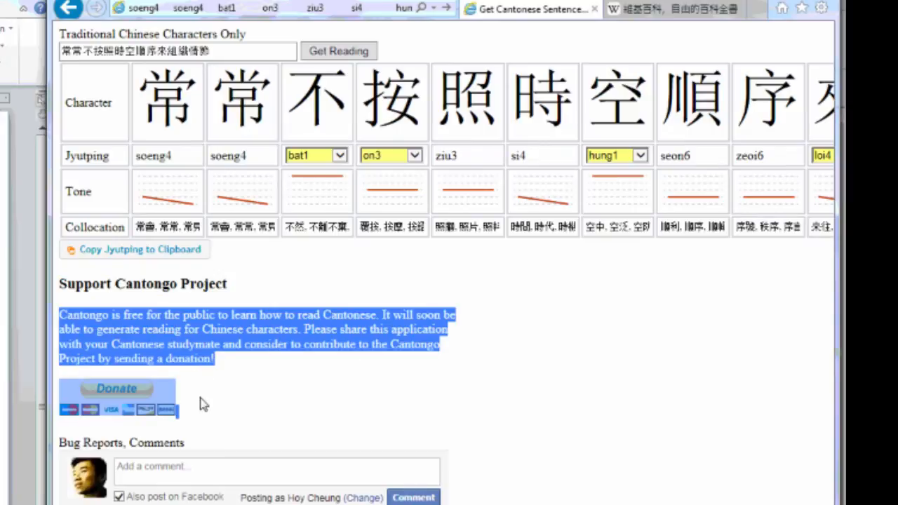
click(151, 360)
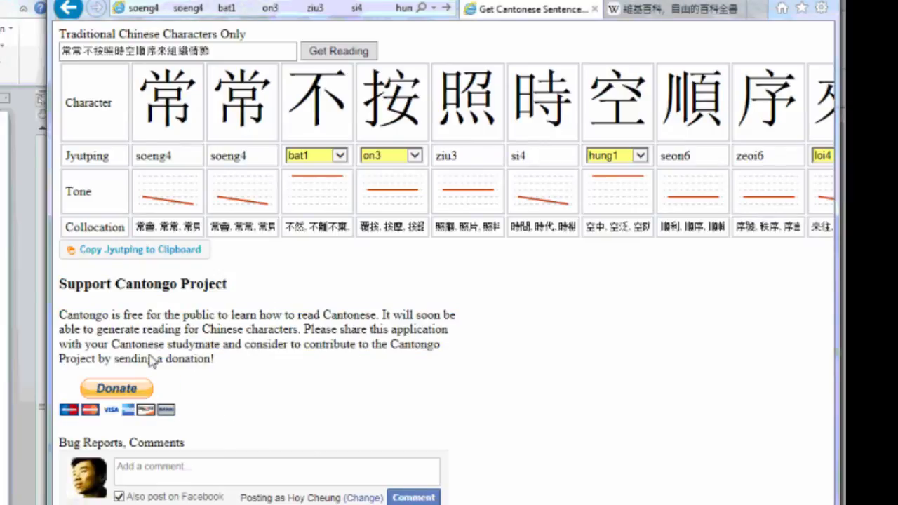
mouse_move(140, 299)
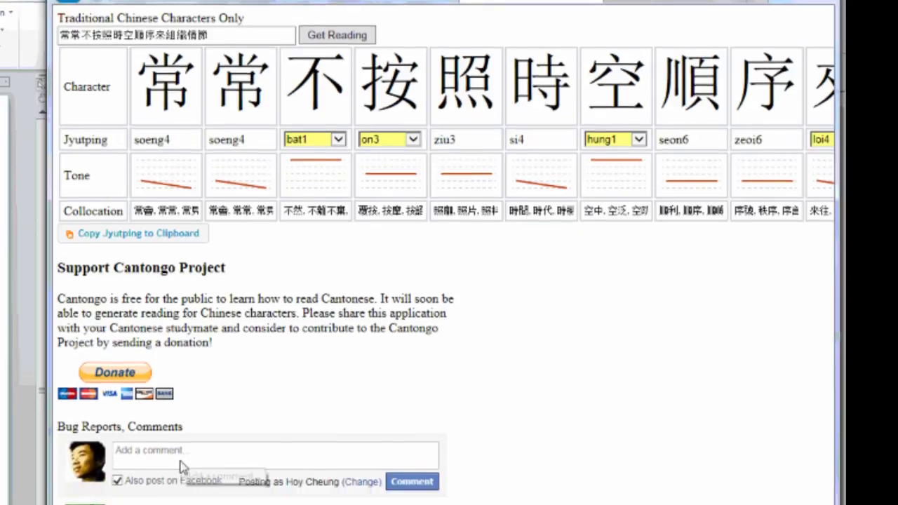
scroll(down, 3)
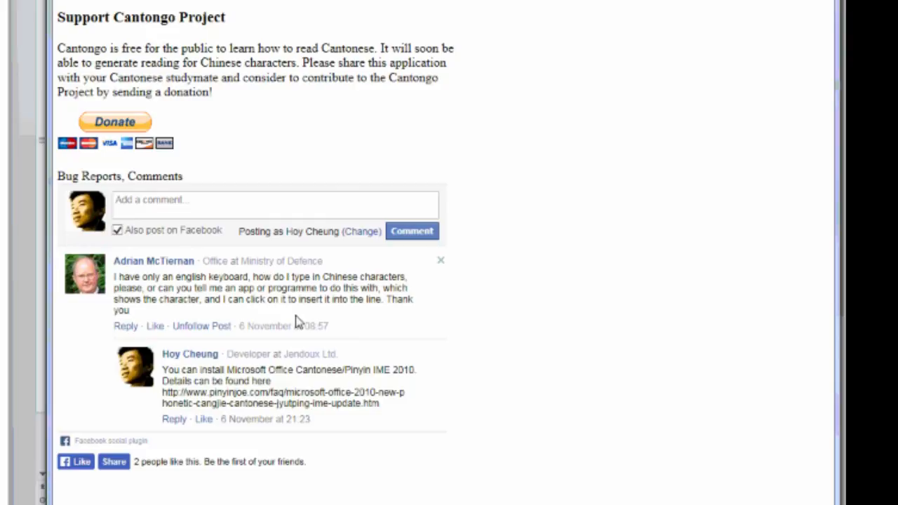
mouse_move(256, 231)
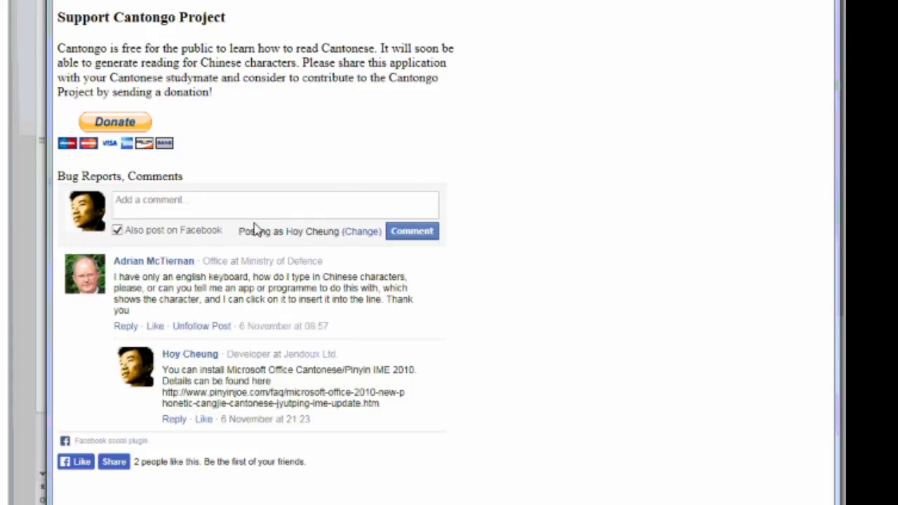